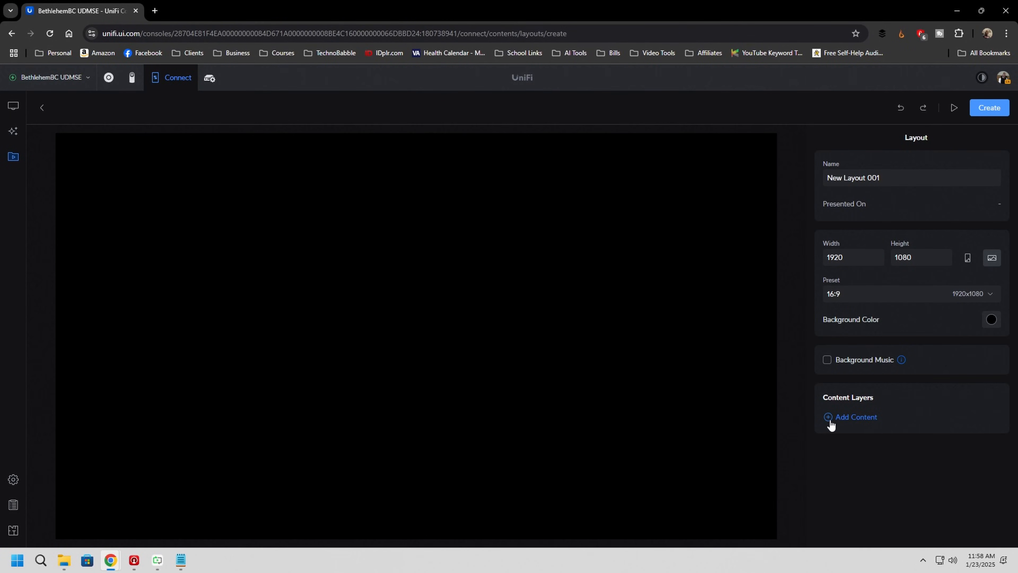
mouse_move(830, 425)
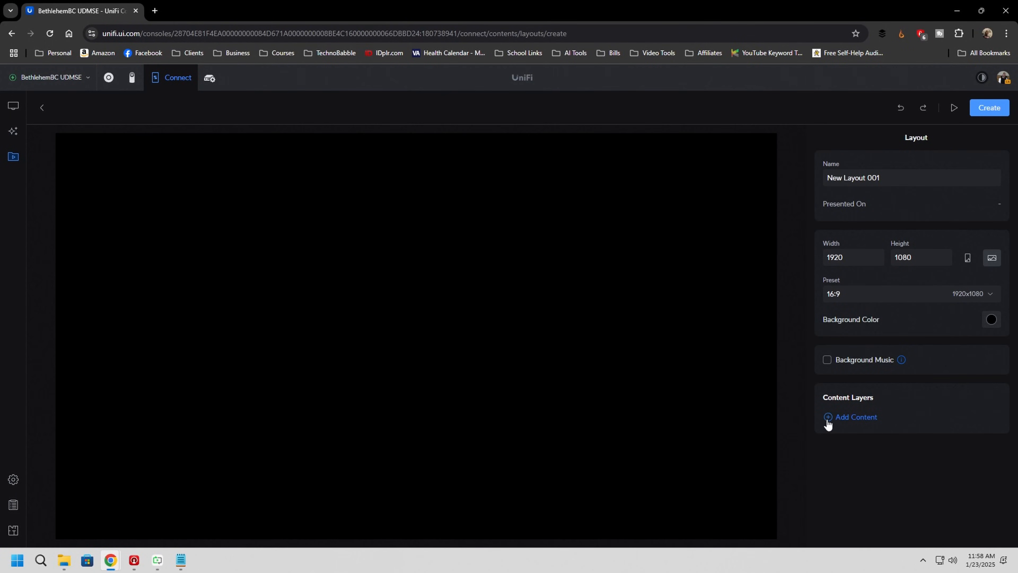
Place the Test video from My Media and stretch it to the full 1920×1080 canvas
left_click(856, 416)
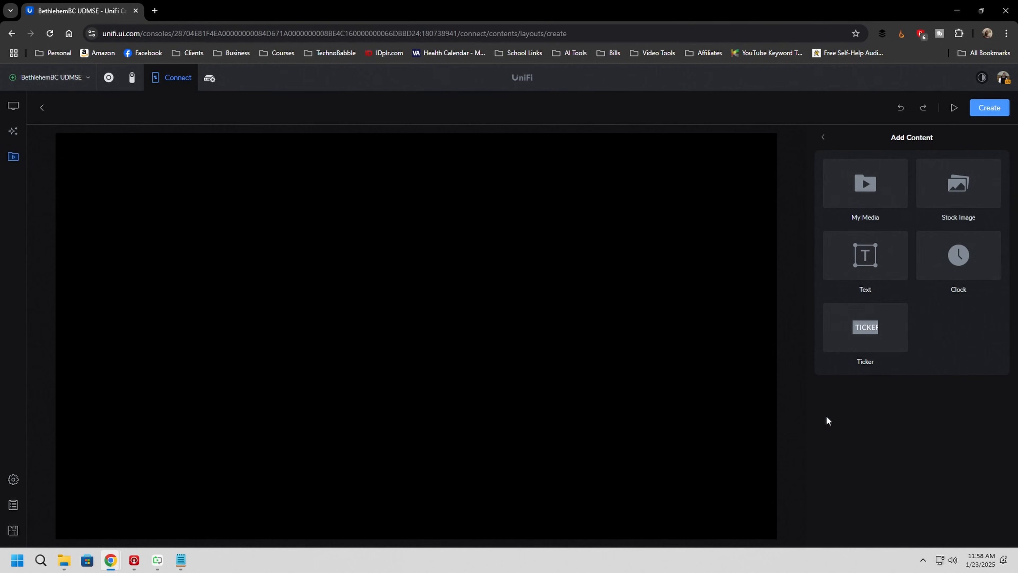
left_click(869, 188)
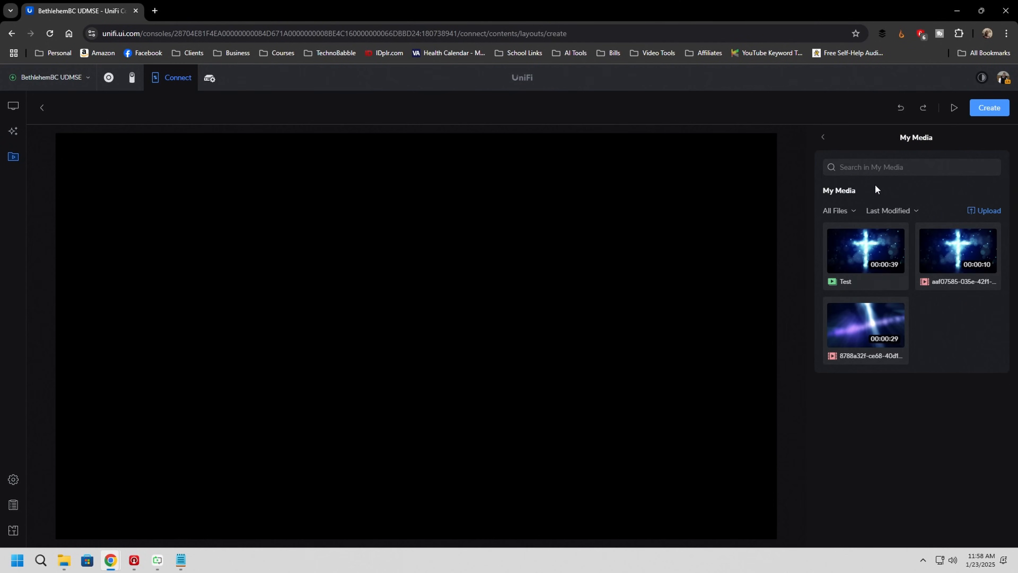
double_click(865, 249)
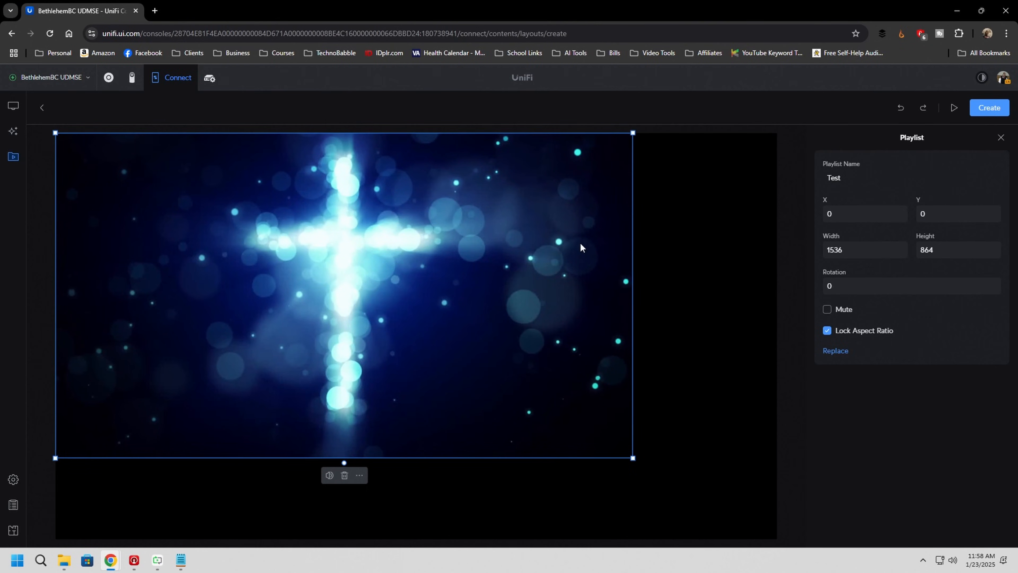
left_click_drag(633, 457, 765, 533)
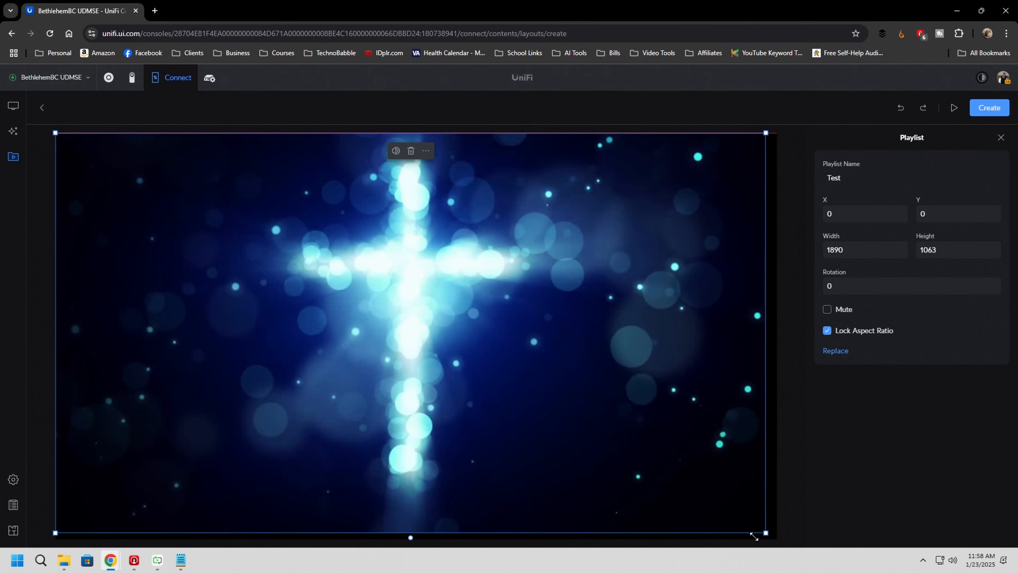
left_click_drag(765, 533, 777, 540)
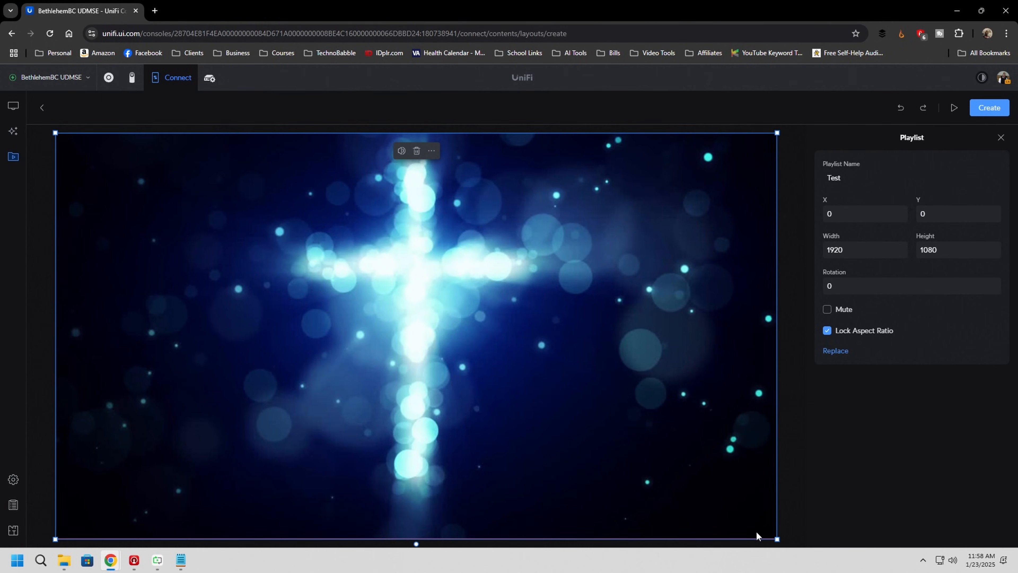
mouse_move(737, 513)
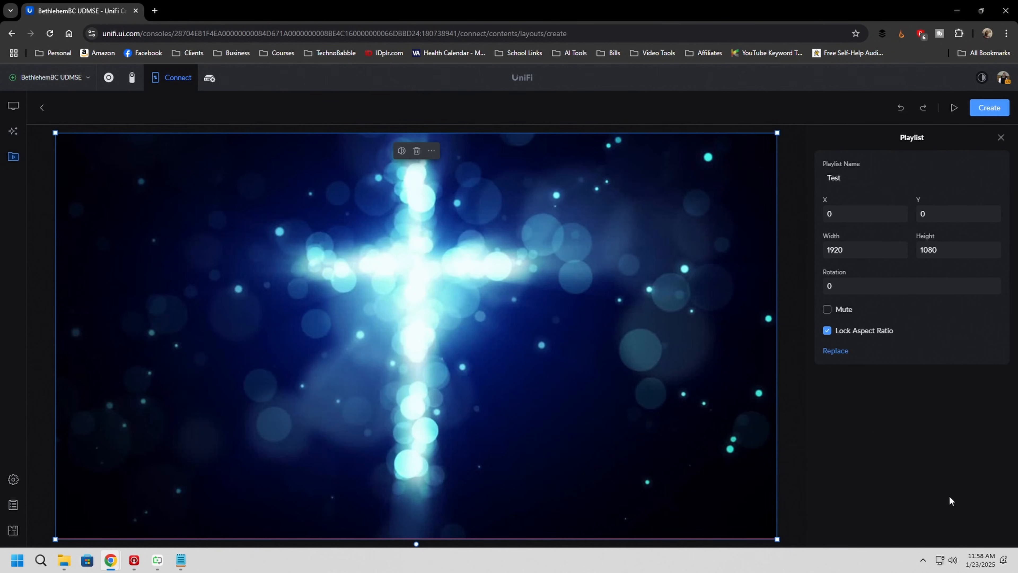
mouse_move(959, 232)
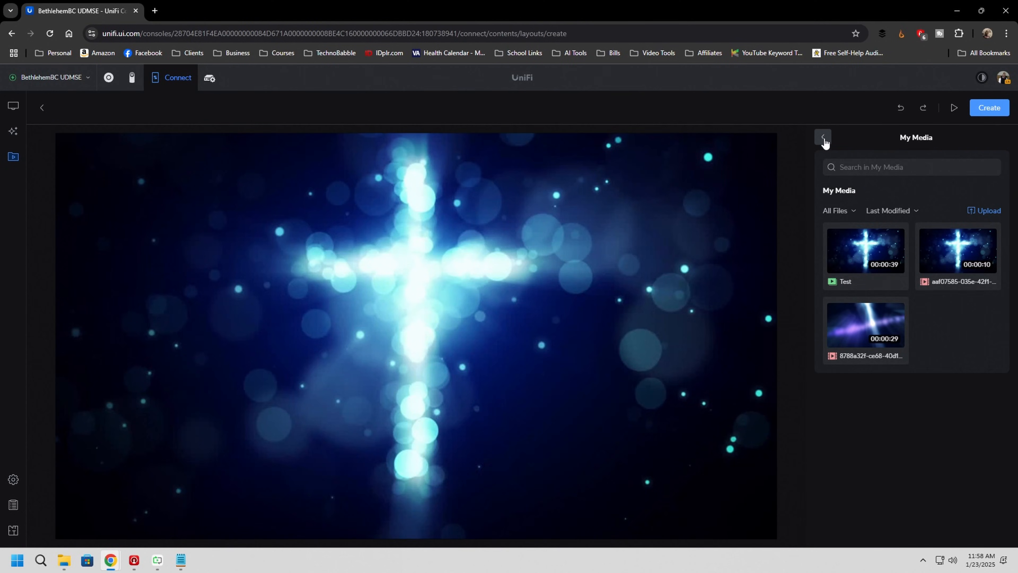
Add a clock widget in the bottom-right corner with 24-Hour Time unchecked
left_click(827, 138)
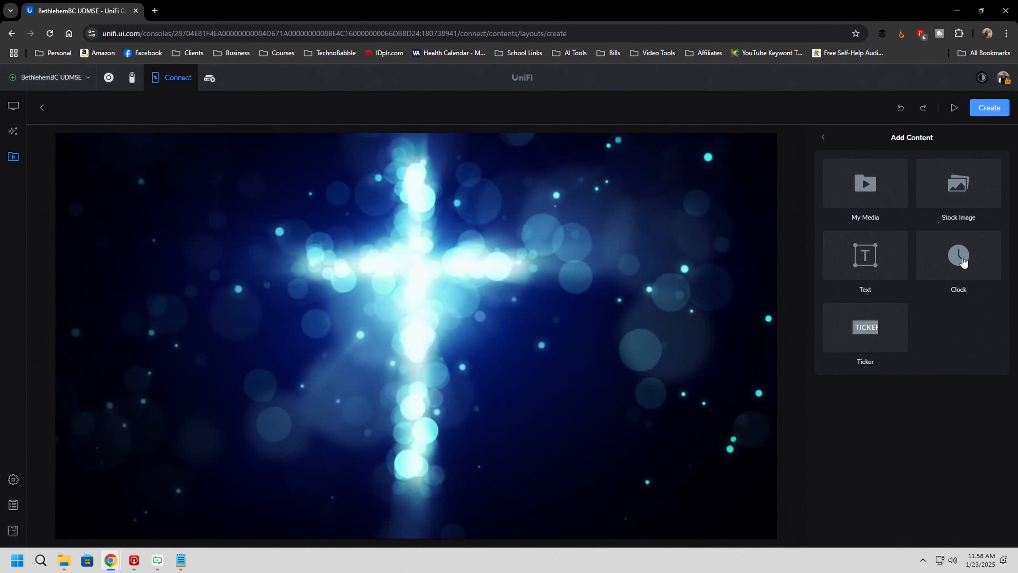
left_click(962, 255)
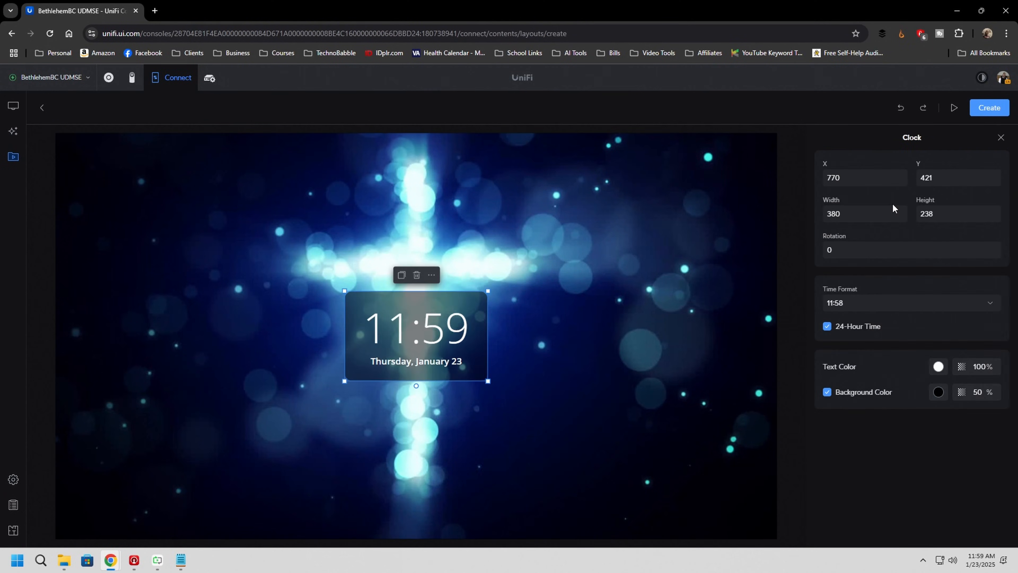
left_click_drag(415, 335, 688, 224)
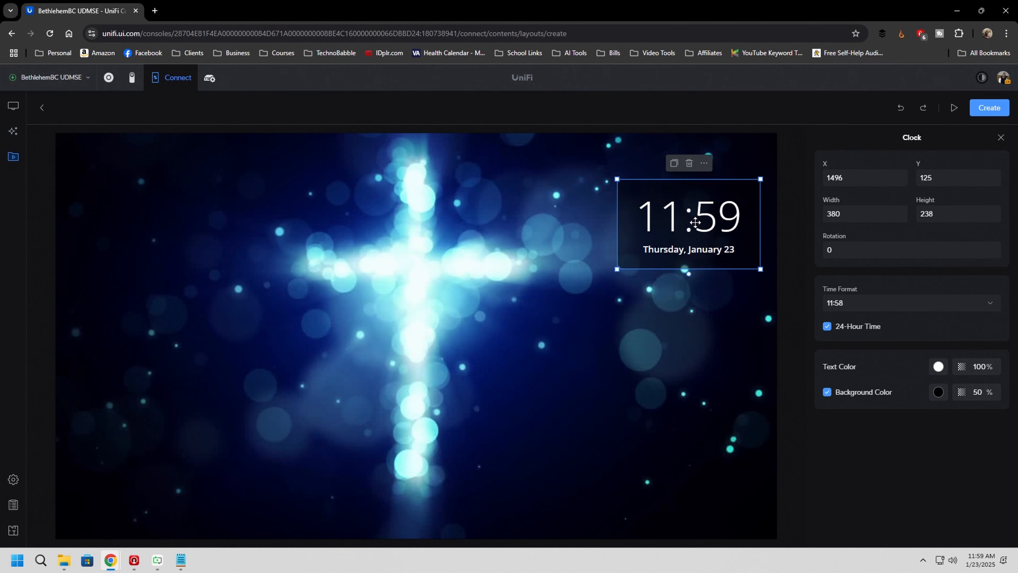
left_click_drag(689, 223, 691, 434)
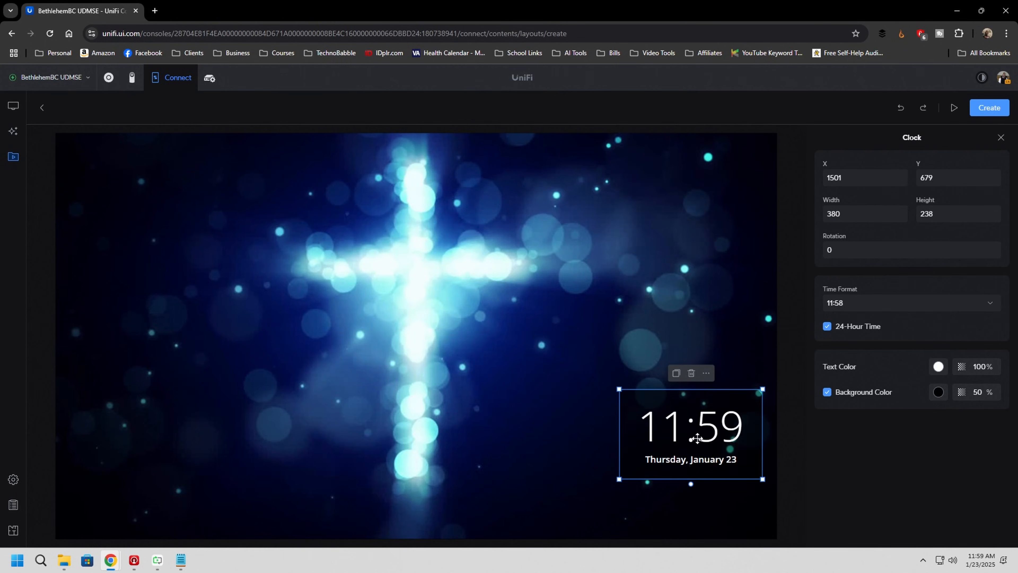
left_click_drag(691, 434, 705, 494)
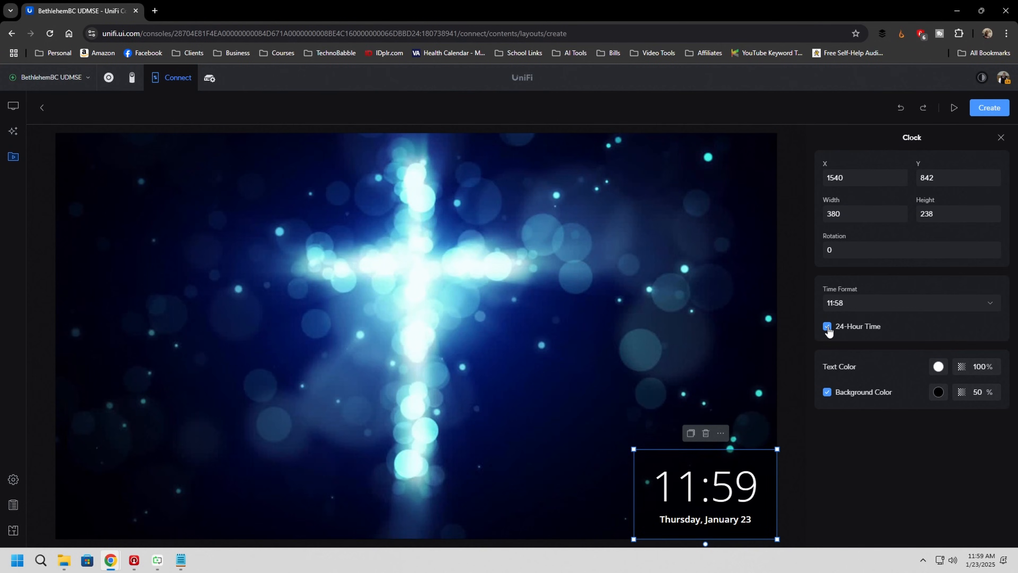
left_click(828, 327)
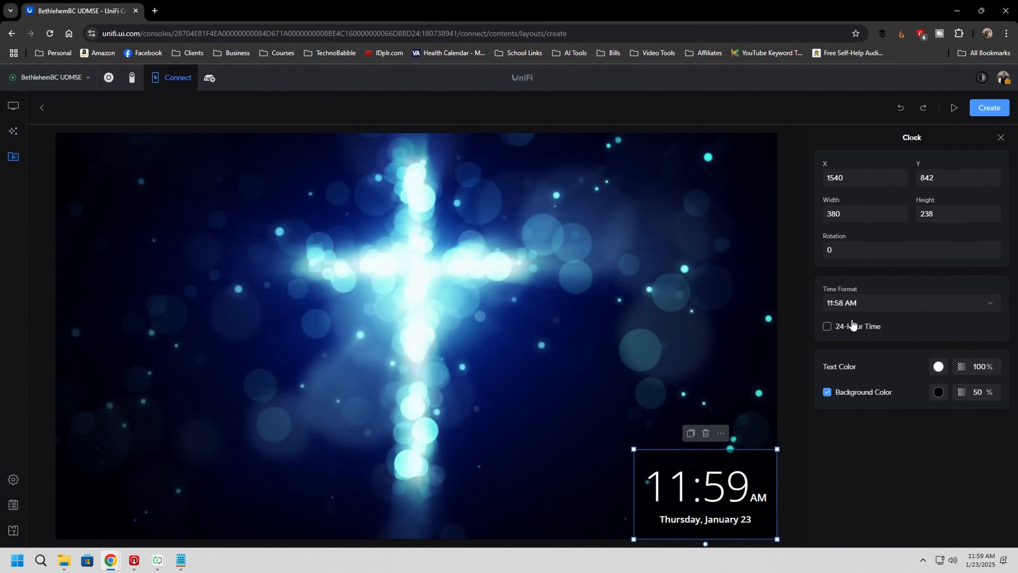
mouse_move(815, 464)
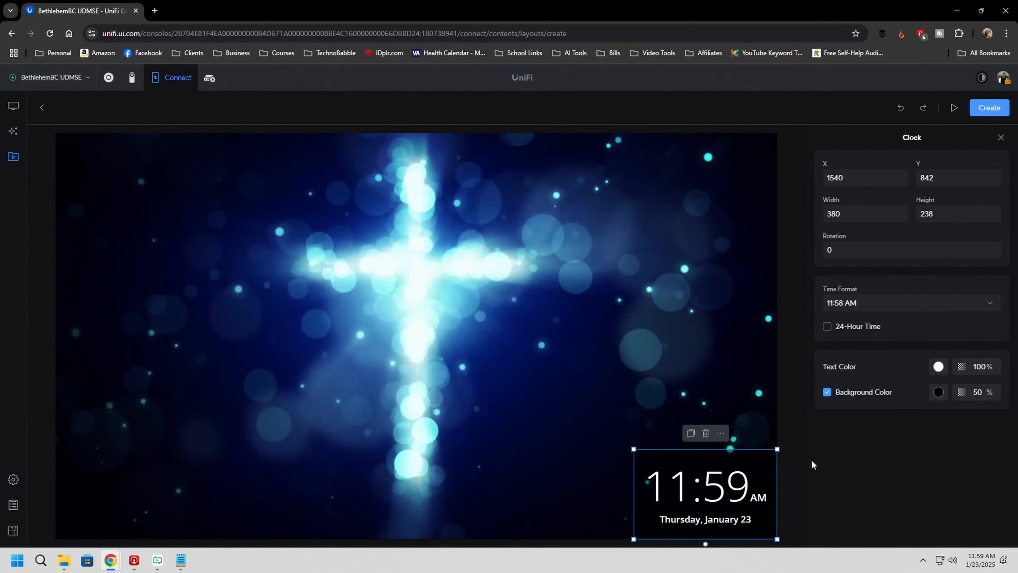
mouse_move(917, 303)
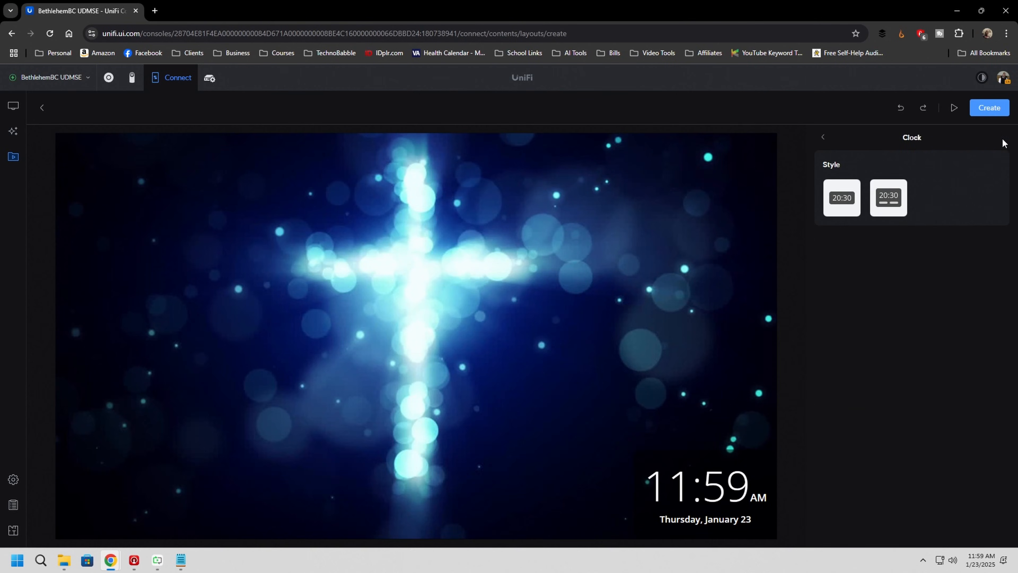
Try adding a scrolling ticker from Add Content and review its options
left_click(824, 136)
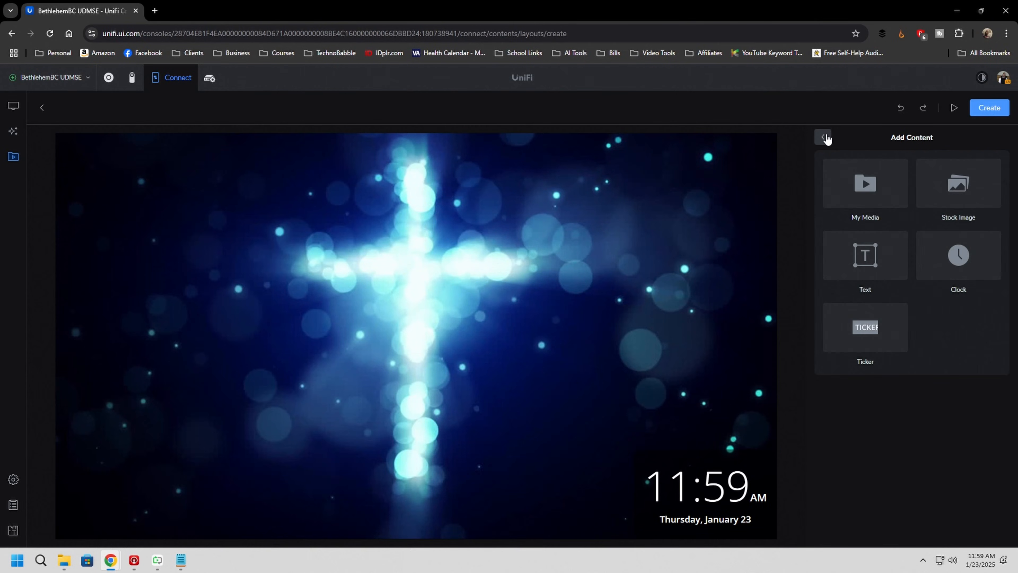
left_click(864, 327)
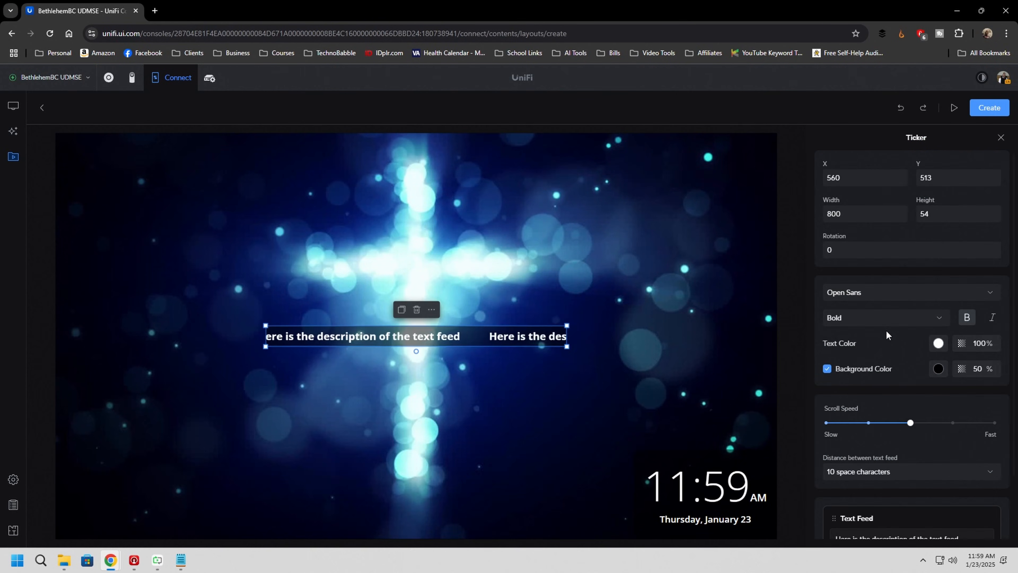
scroll("down", 3)
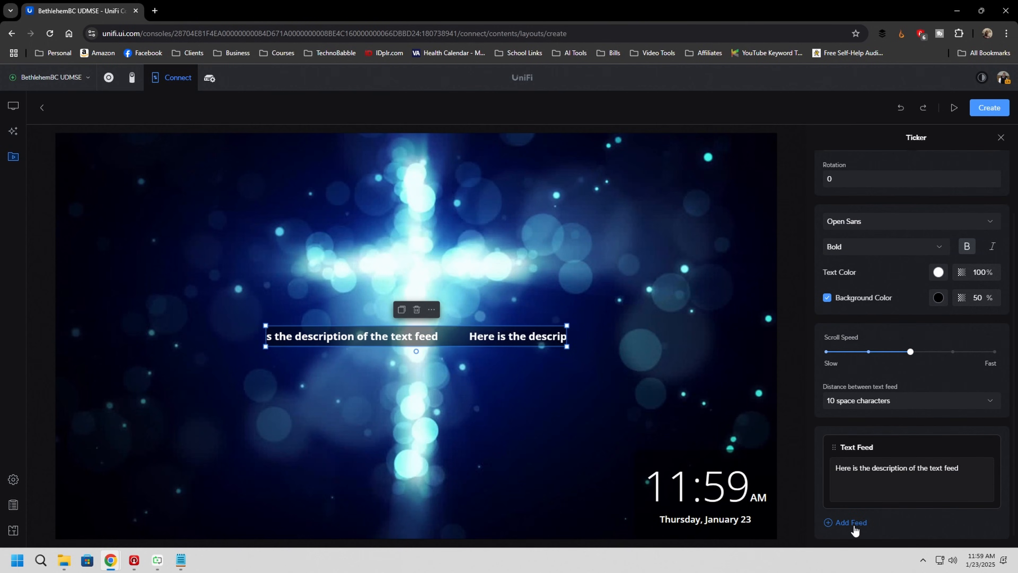
left_click(851, 522)
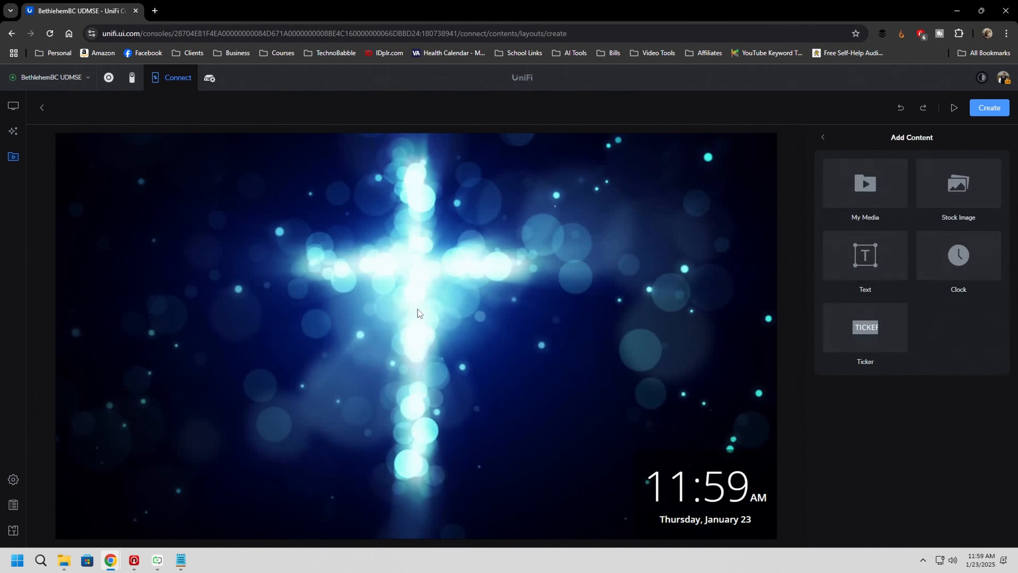
mouse_move(940, 283)
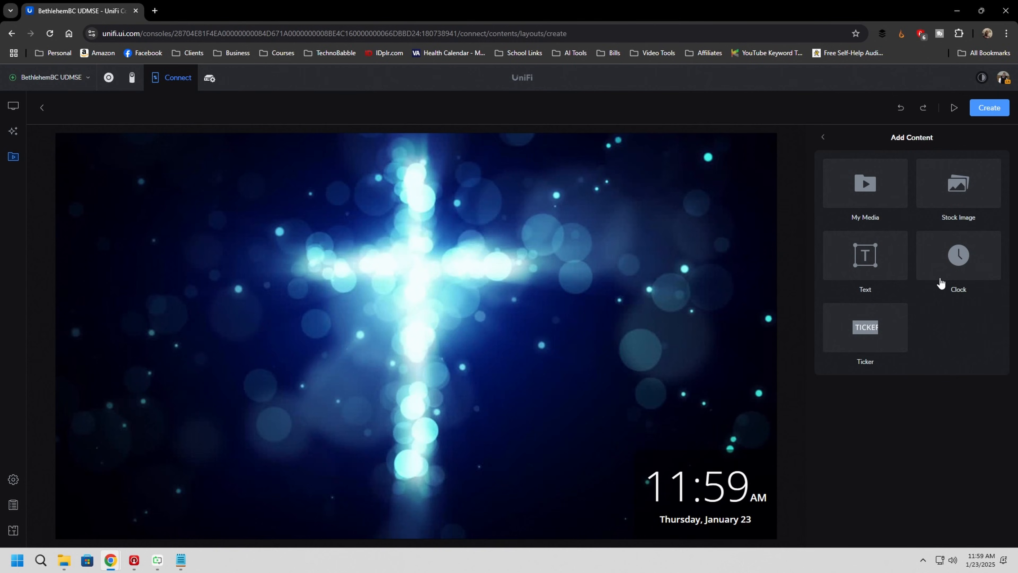
mouse_move(961, 184)
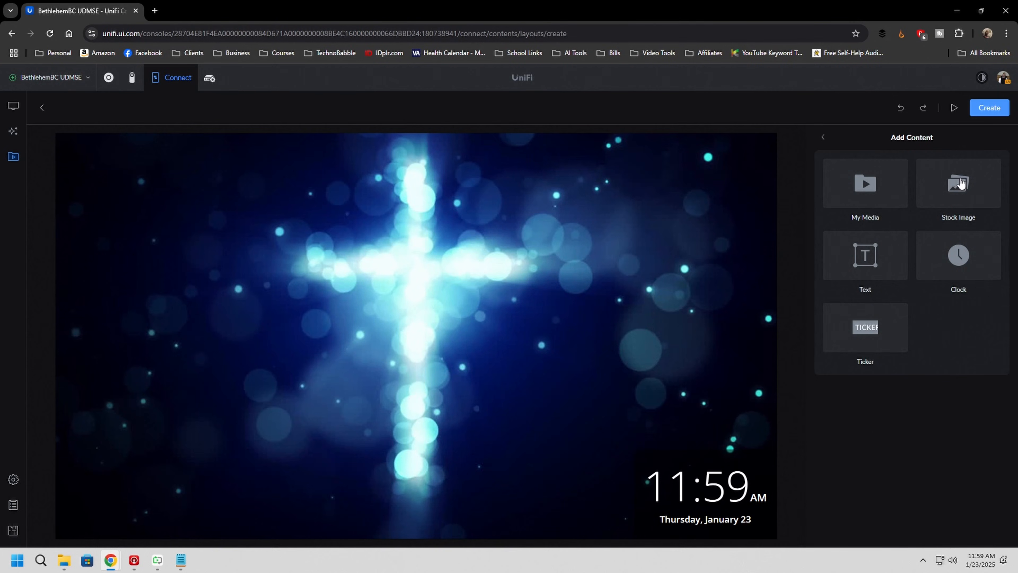
mouse_move(1007, 140)
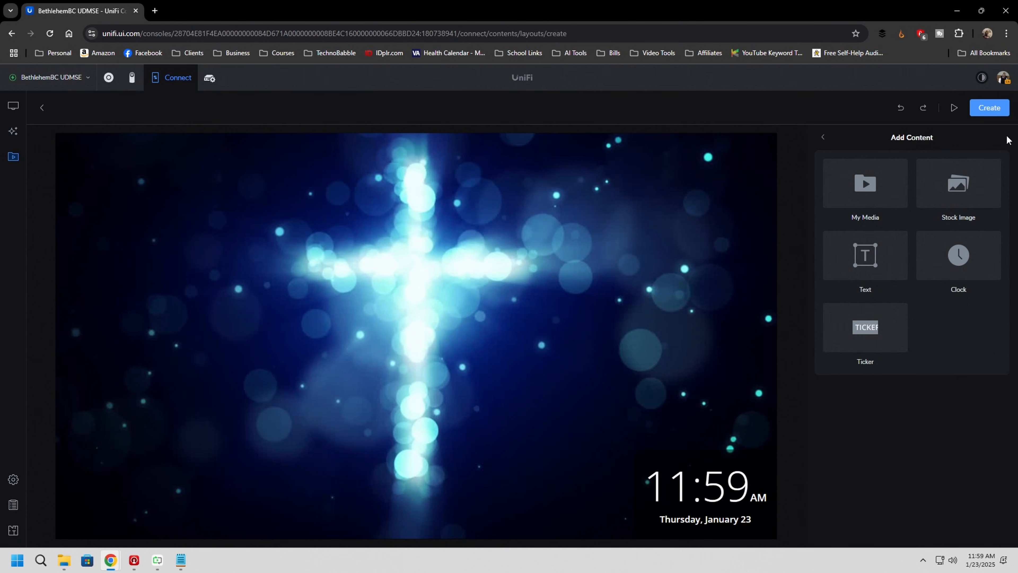
Create the layout so it lands in My Media as New Layout 001
left_click(988, 107)
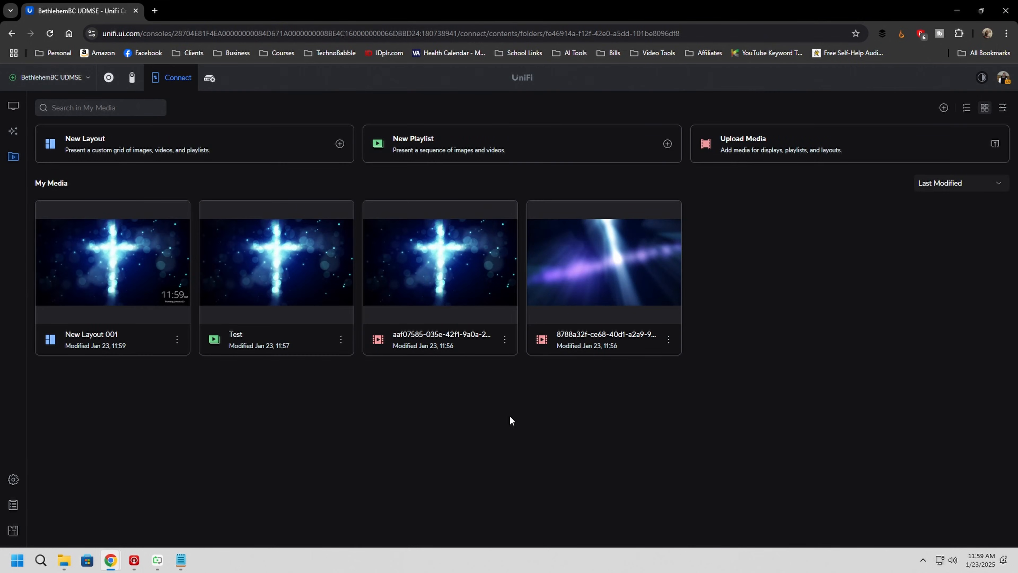
Rename New Layout 001 to 'Test Layout' via its three-dot menu and save
left_click(177, 339)
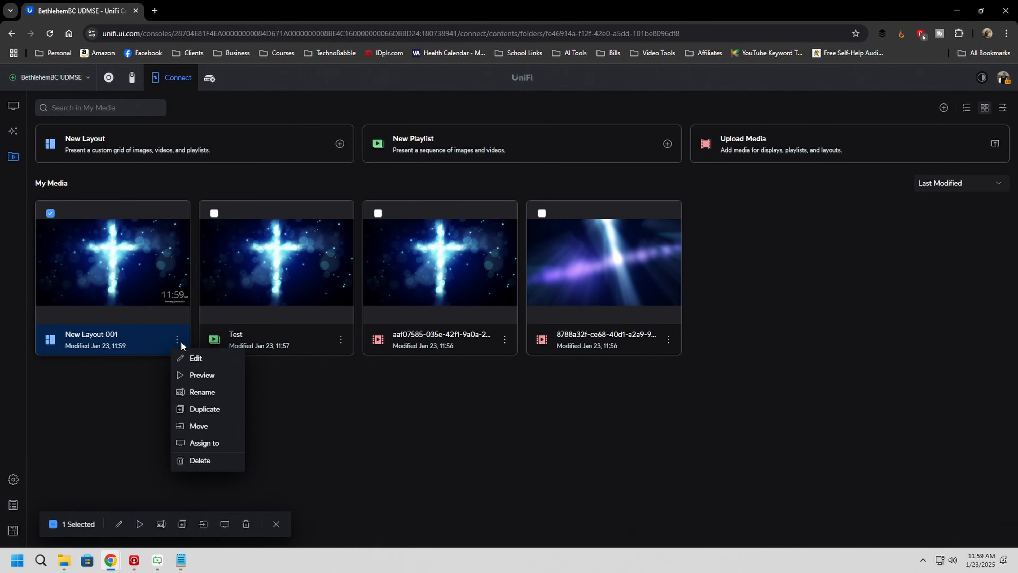
left_click(203, 396)
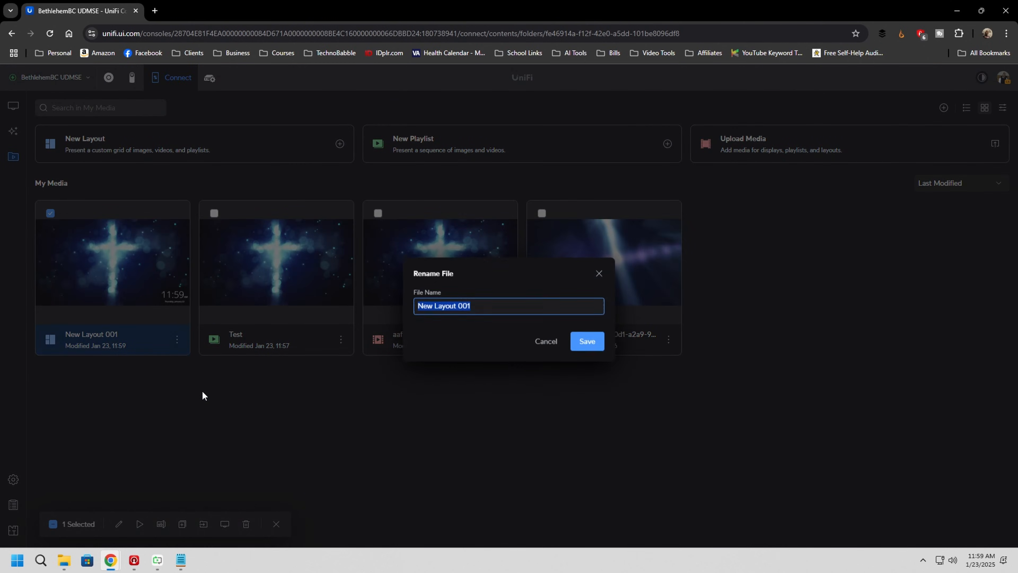
type("Test")
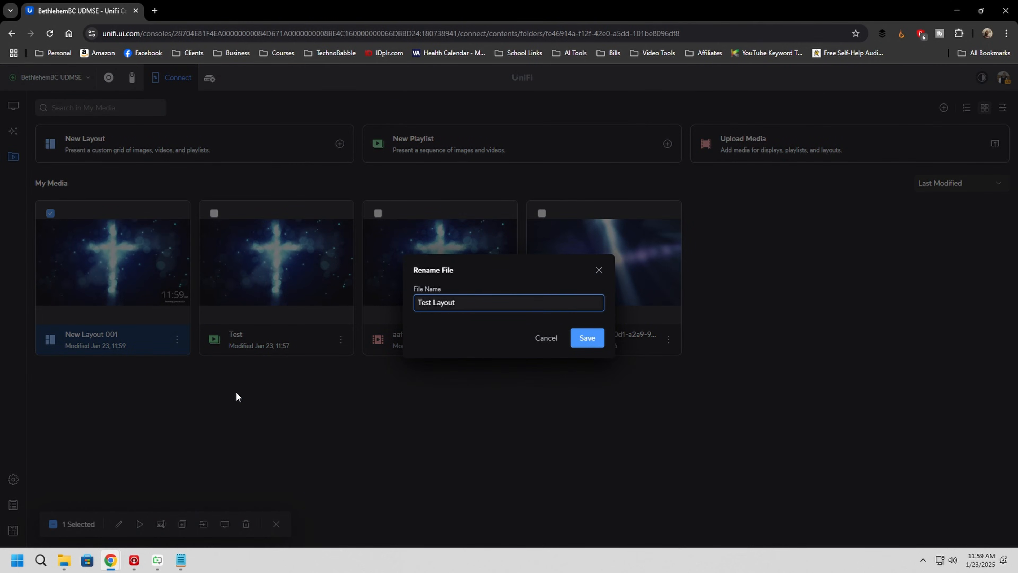
left_click(585, 342)
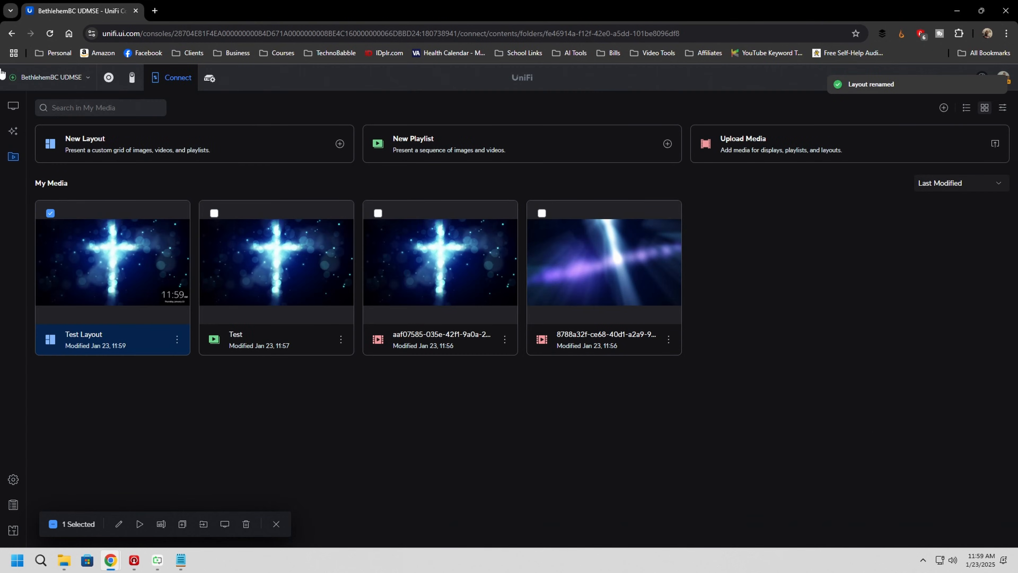
Assign Test Layout as the Entrance Display's content from its Displays settings
left_click(13, 106)
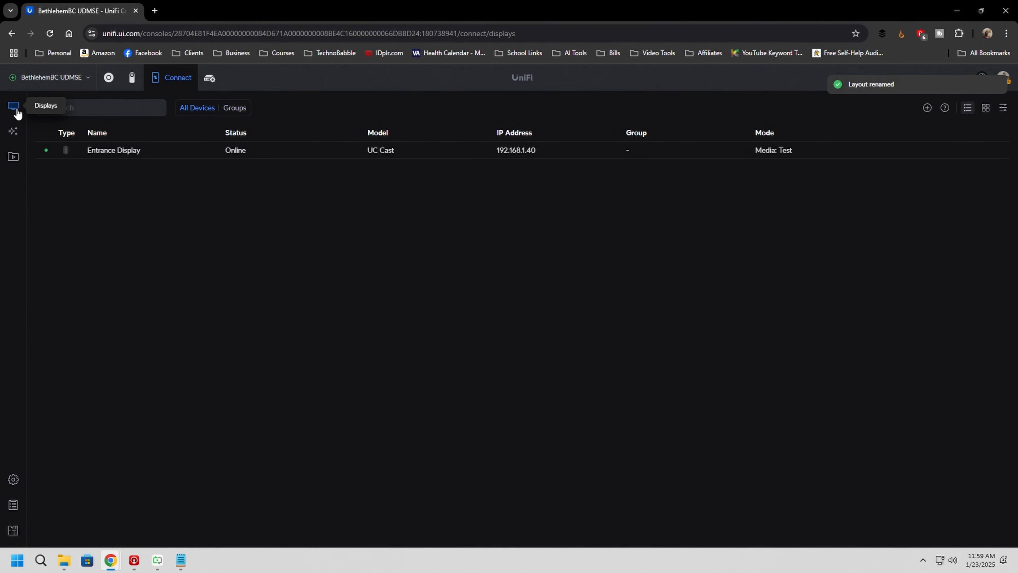
left_click(114, 150)
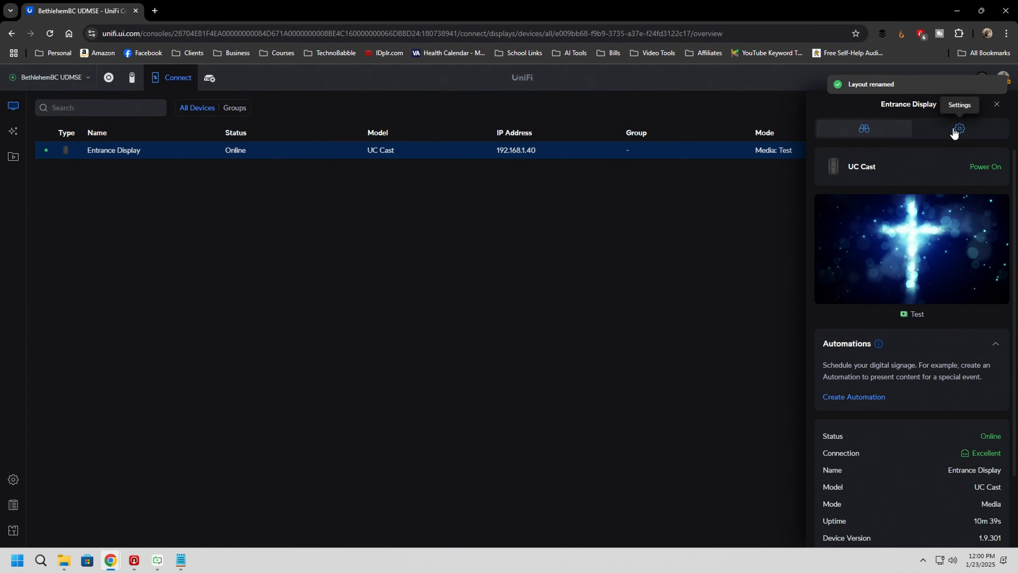
left_click(960, 129)
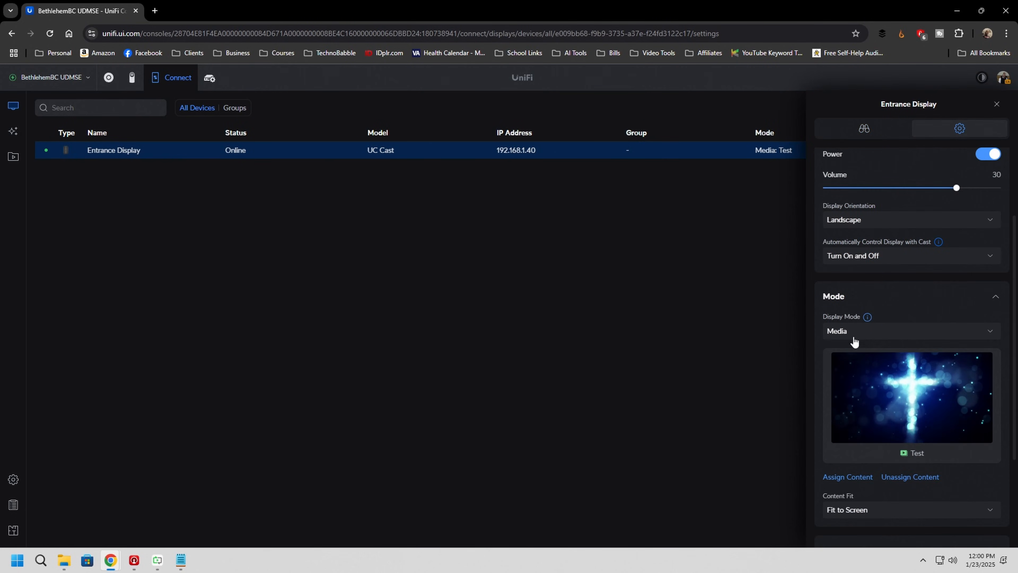
mouse_move(863, 485)
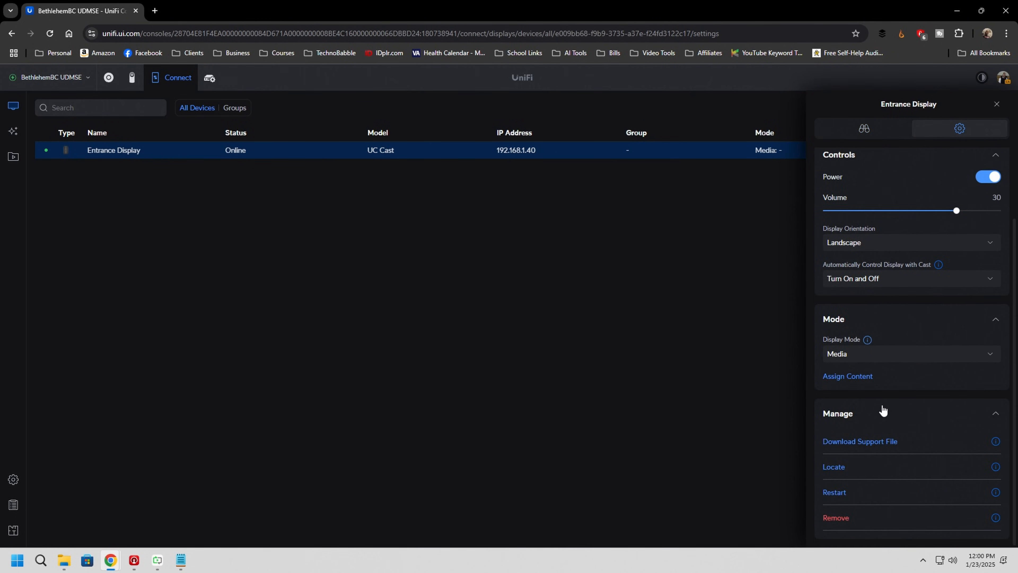
left_click(847, 376)
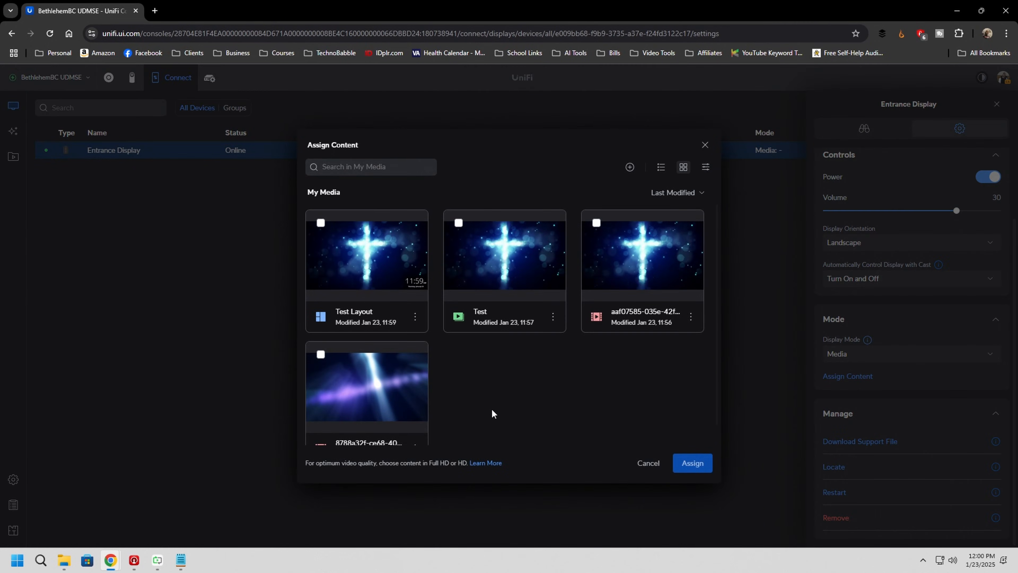
left_click(367, 253)
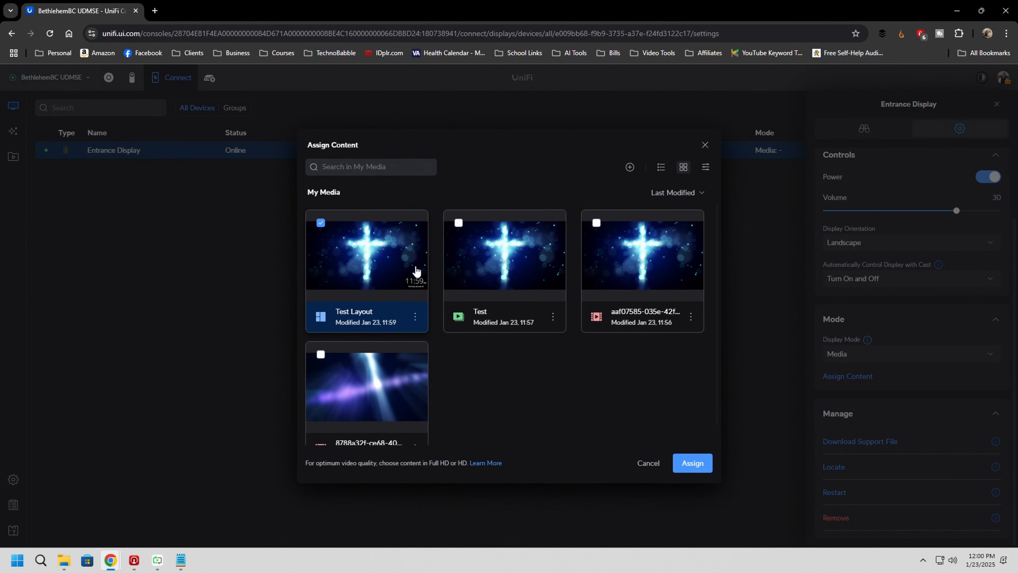
left_click(691, 462)
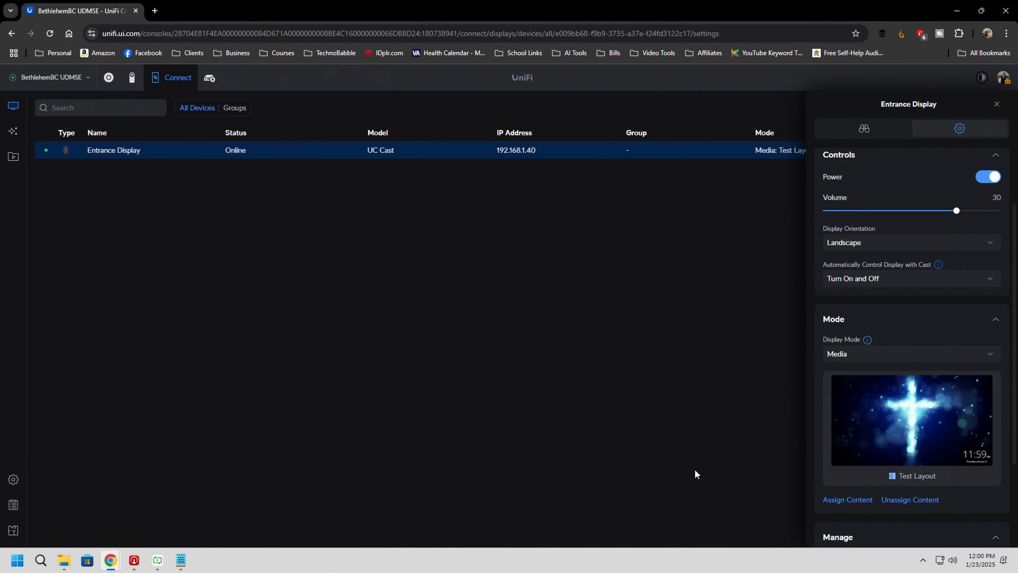
mouse_move(937, 441)
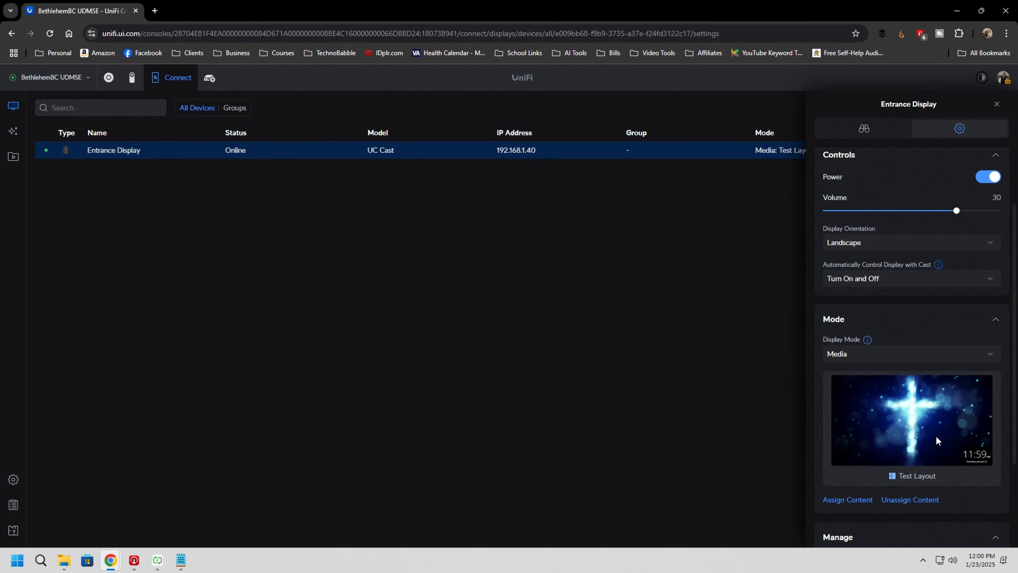
mouse_move(687, 393)
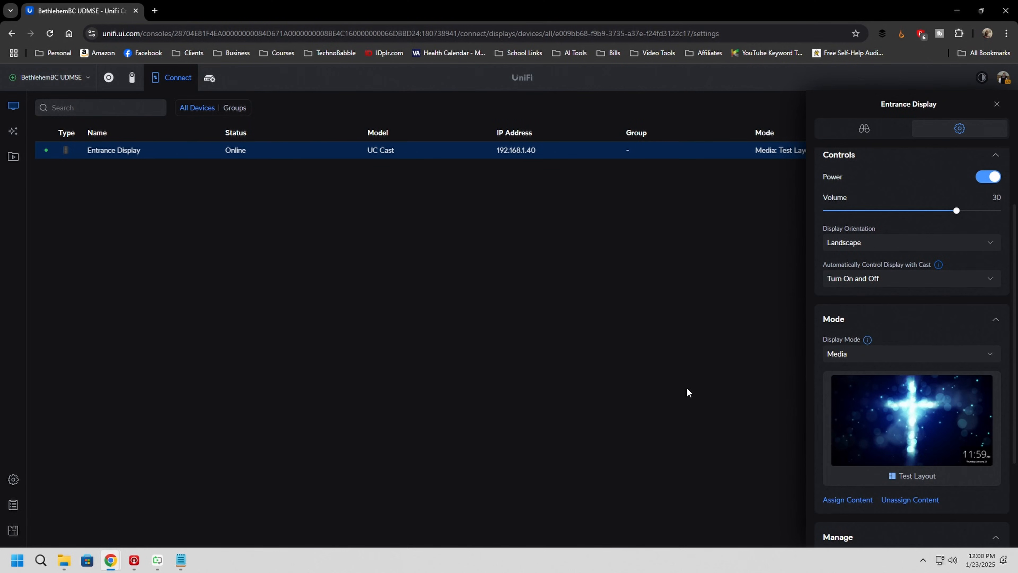
mouse_move(857, 300)
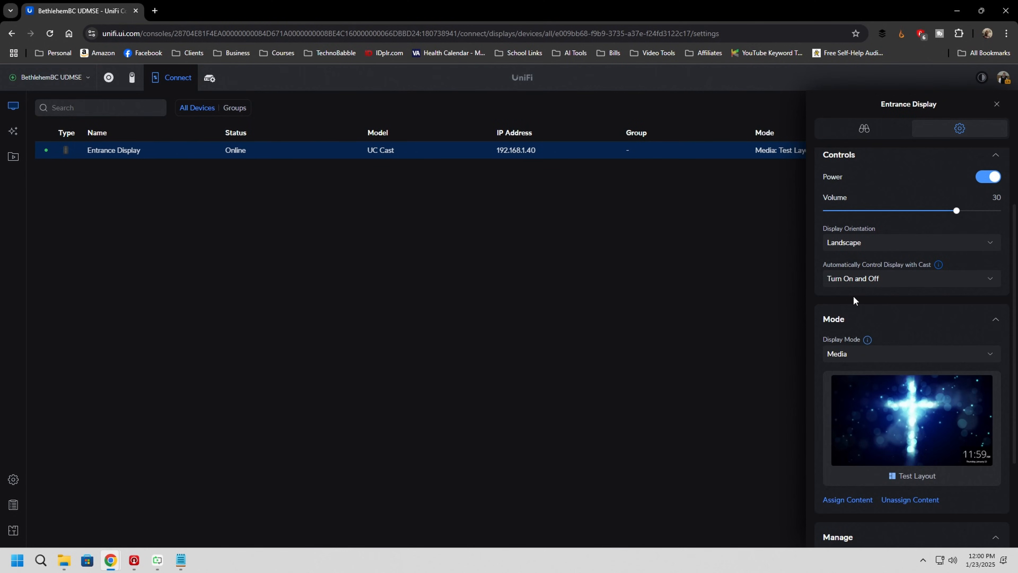
scroll("down", 3)
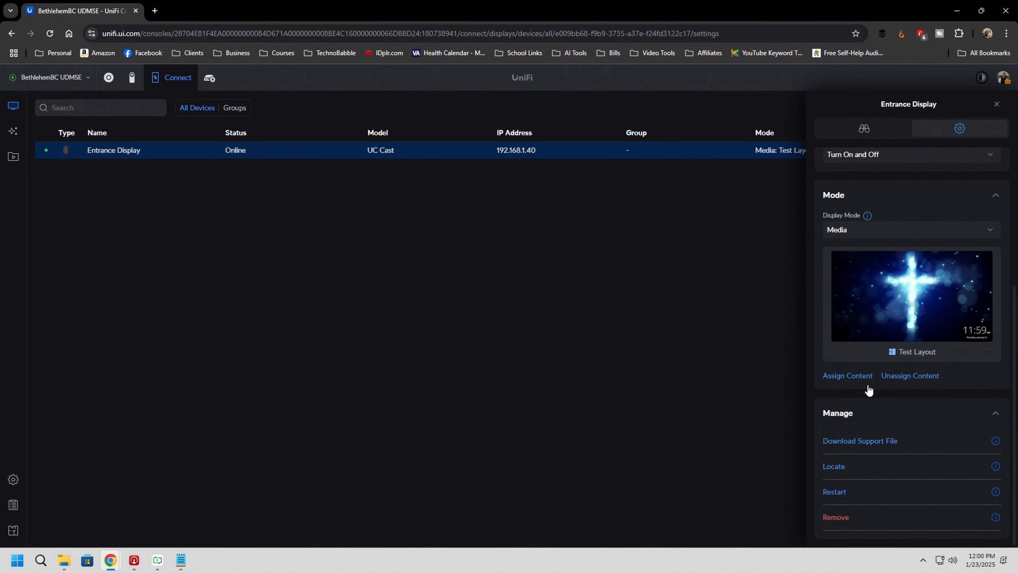
mouse_move(889, 514)
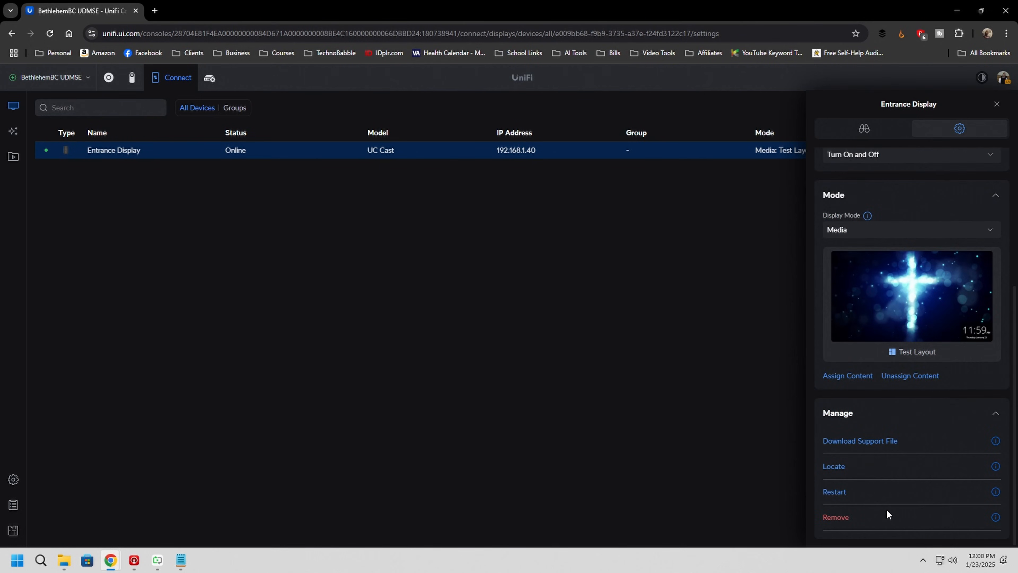